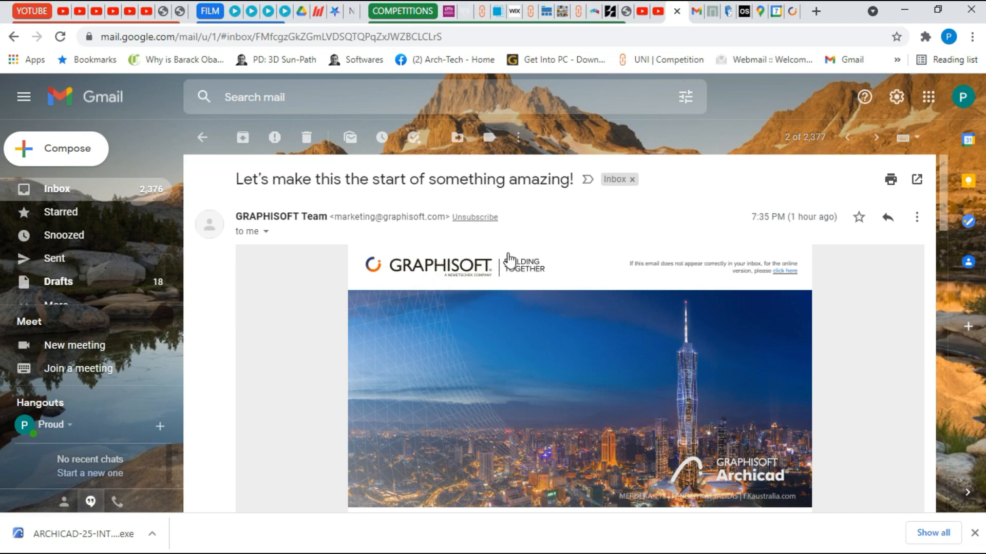
- Scroll the Graphisoft welcome email toward the Try Archicad download link
{"action": "scroll", "scroll_direction": "down", "scroll_amount": 3}
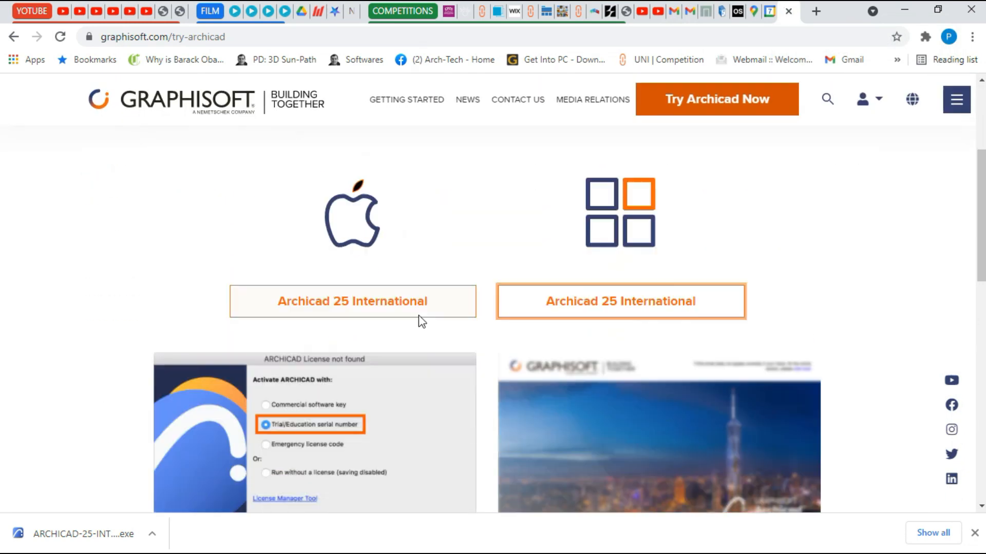
- Scroll down the Try Archicad page to the trial license activation steps
{"action": "scroll", "scroll_direction": "down", "scroll_amount": 3}
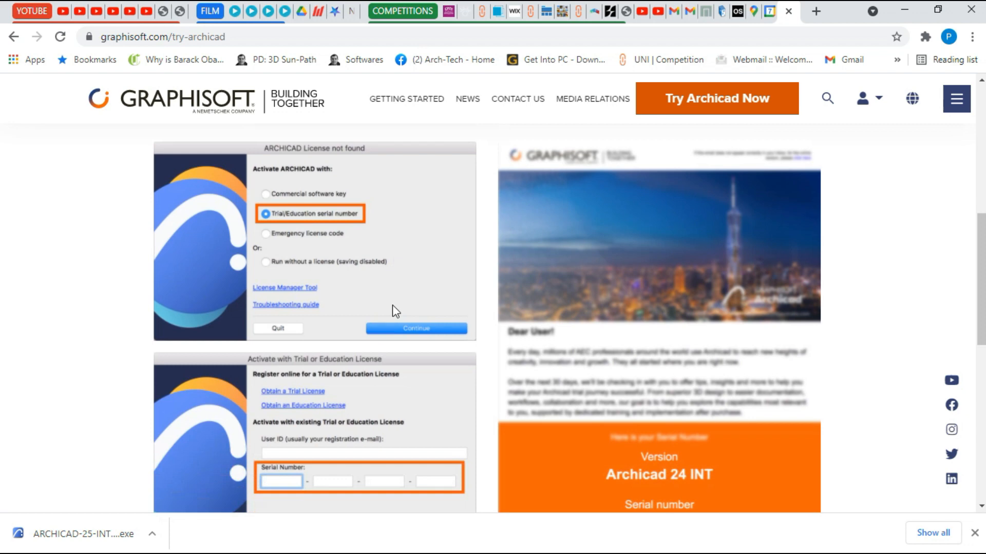
{"action": "scroll", "scroll_direction": "down", "scroll_amount": 3}
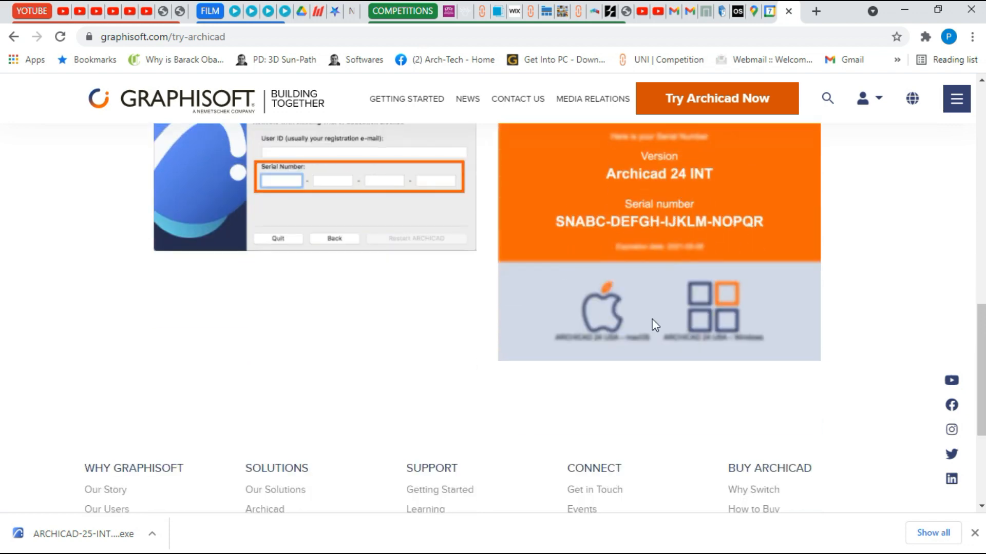
{"action": "mouse_move", "coordinate": [391, 515]}
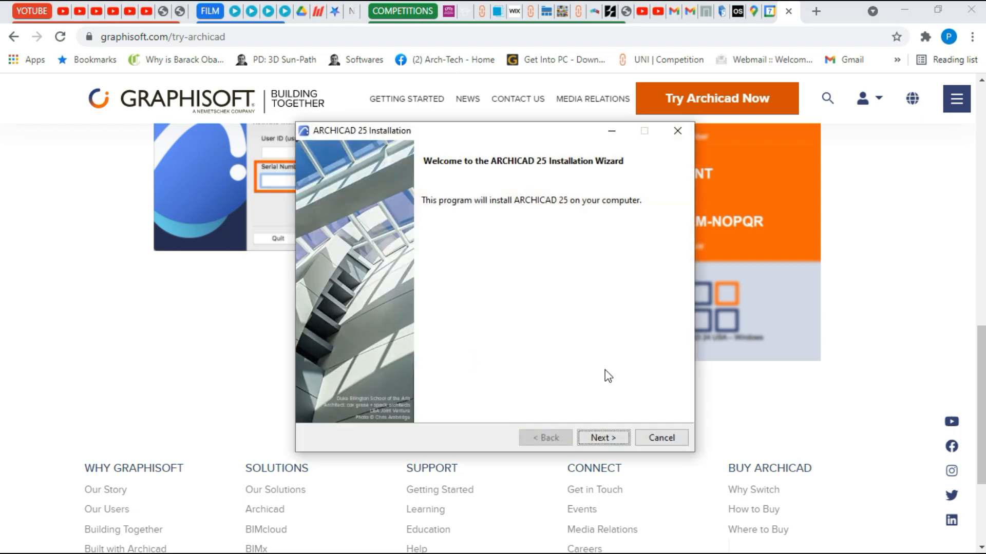
- Accept the license, keep the default directory and Typical setup, and start installing
{"action": "left_click", "coordinate": [601, 437]}
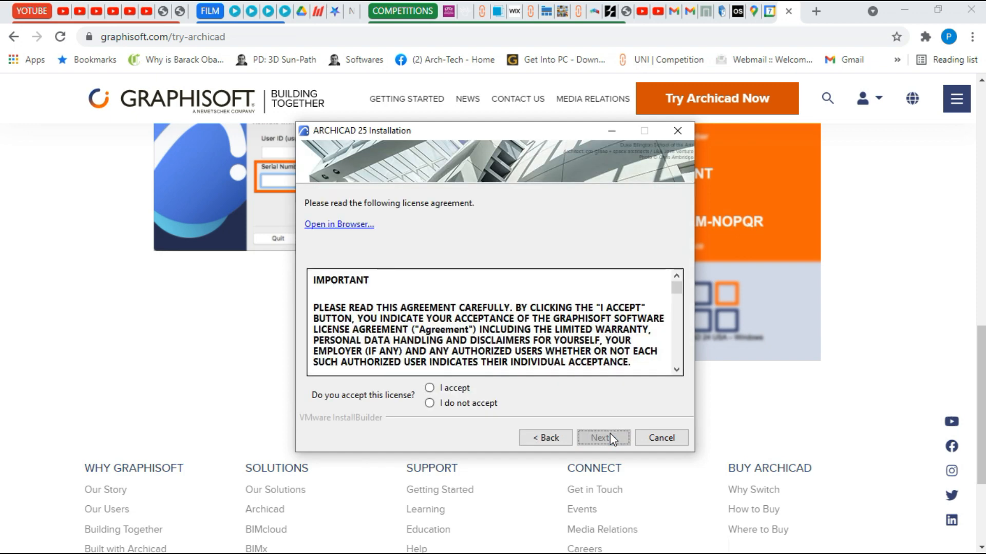
{"action": "left_click", "coordinate": [429, 388]}
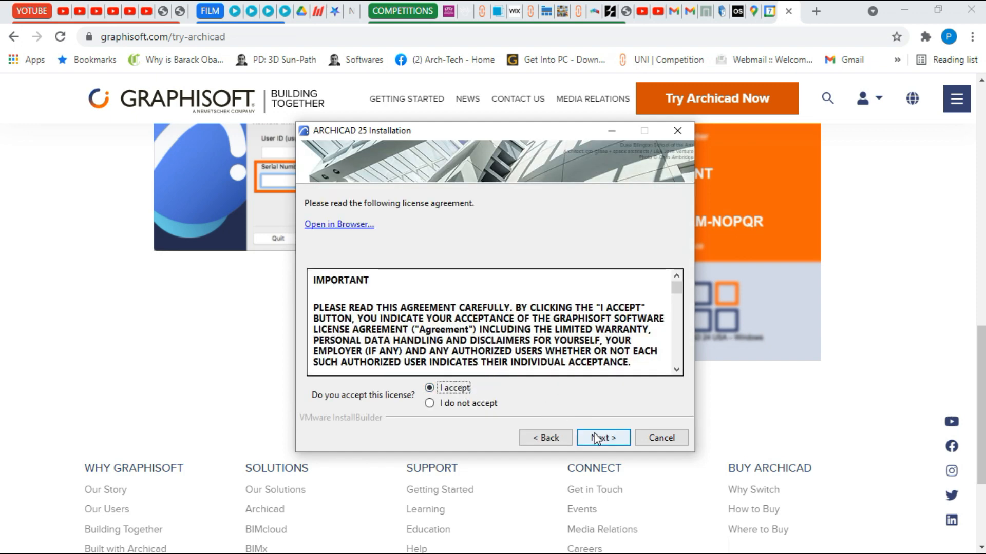
{"action": "left_click", "coordinate": [602, 437]}
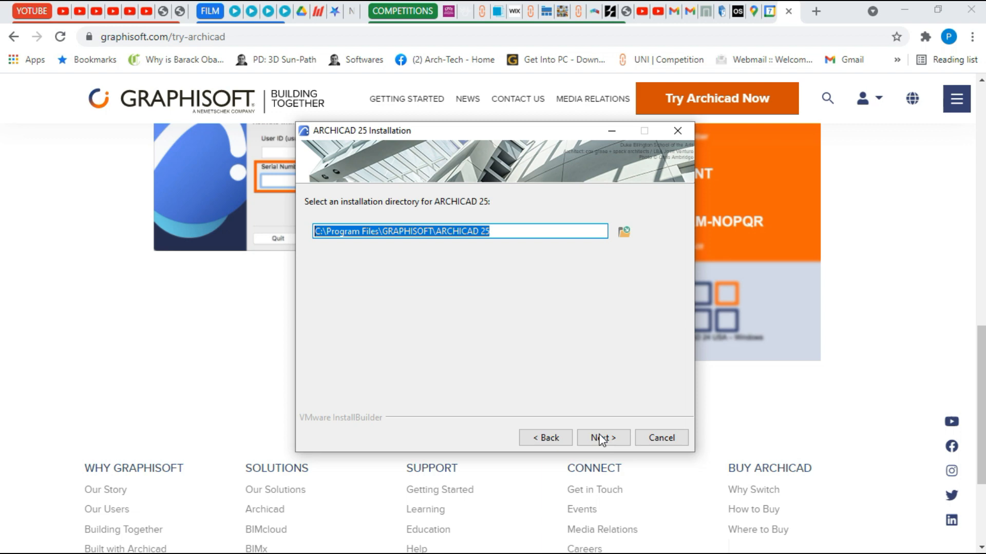
{"action": "left_click", "coordinate": [602, 437]}
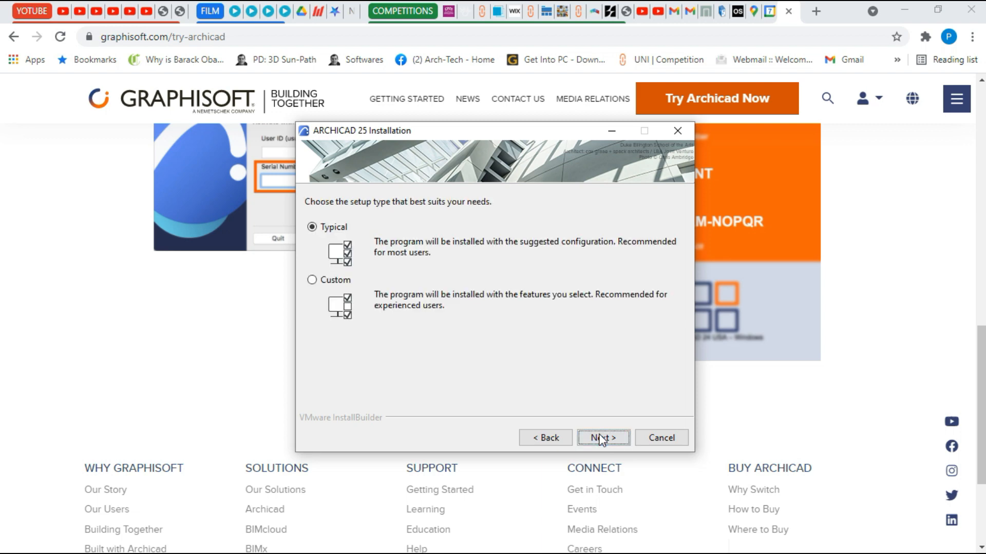
{"action": "left_click", "coordinate": [602, 438]}
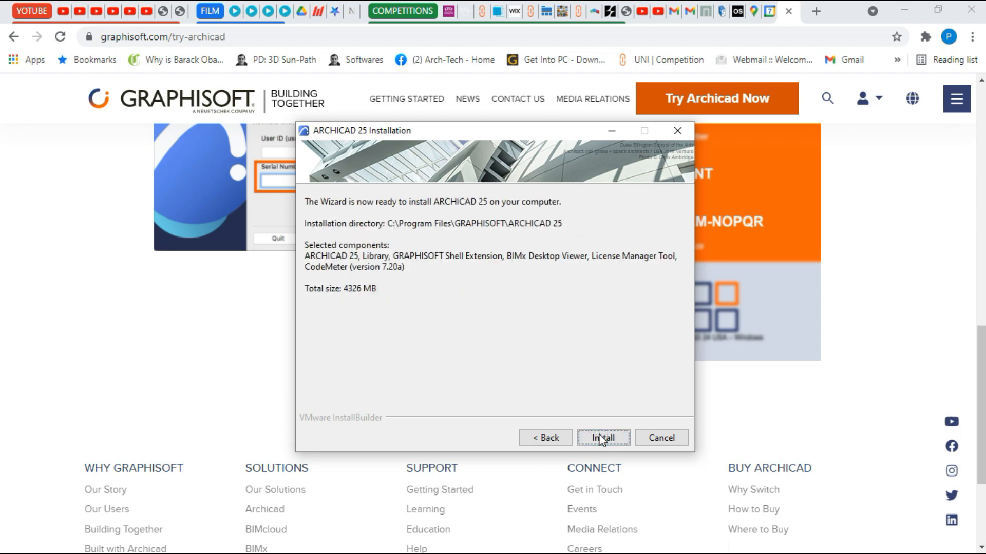
{"action": "left_click", "coordinate": [602, 437]}
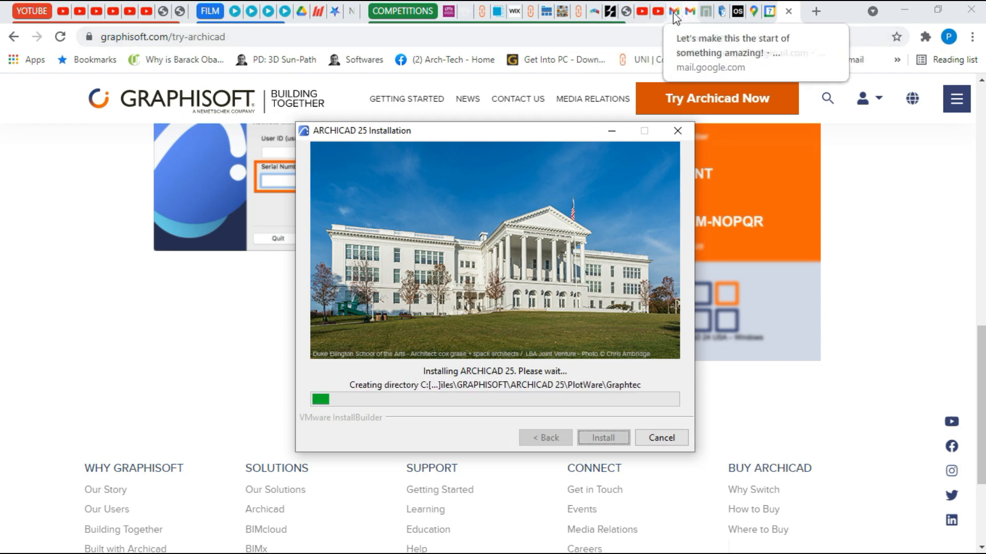
- Select the Archicad 24 INT serial number in the Gmail email, then return to the installer
{"action": "left_click", "coordinate": [694, 11]}
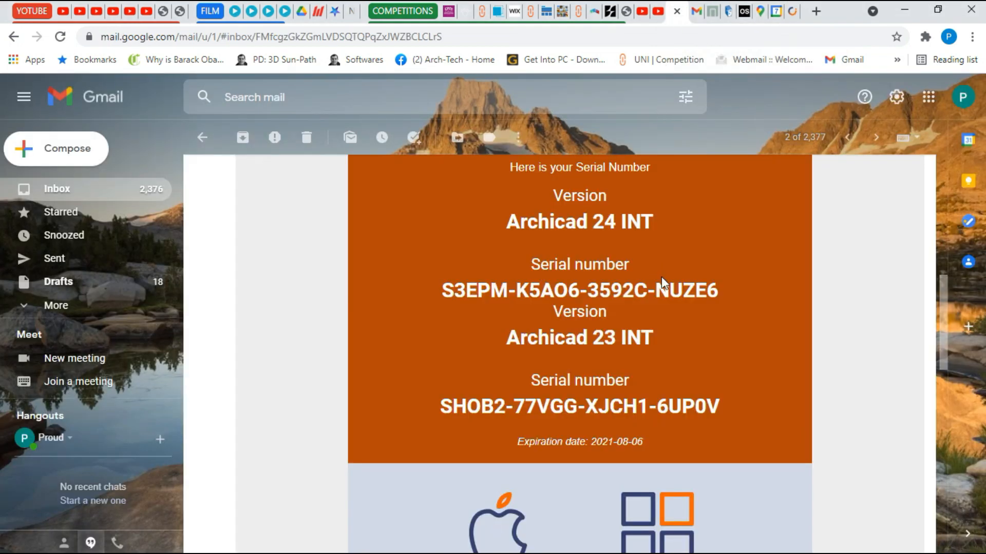
{"action": "left_click_drag", "start_coordinate": [530, 289], "coordinate": [716, 290]}
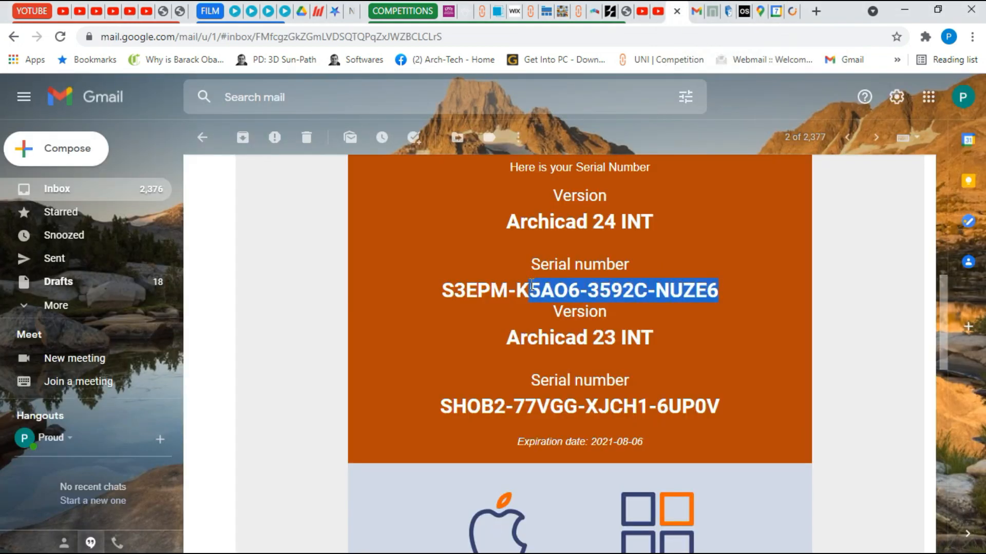
{"action": "left_click_drag", "start_coordinate": [531, 289], "coordinate": [448, 290]}
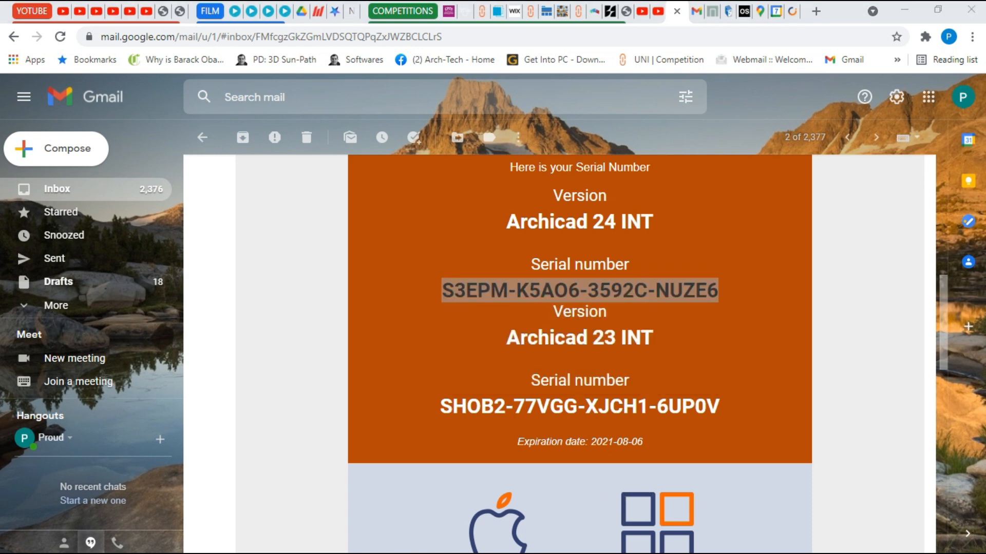
{"action": "left_click", "coordinate": [14, 540]}
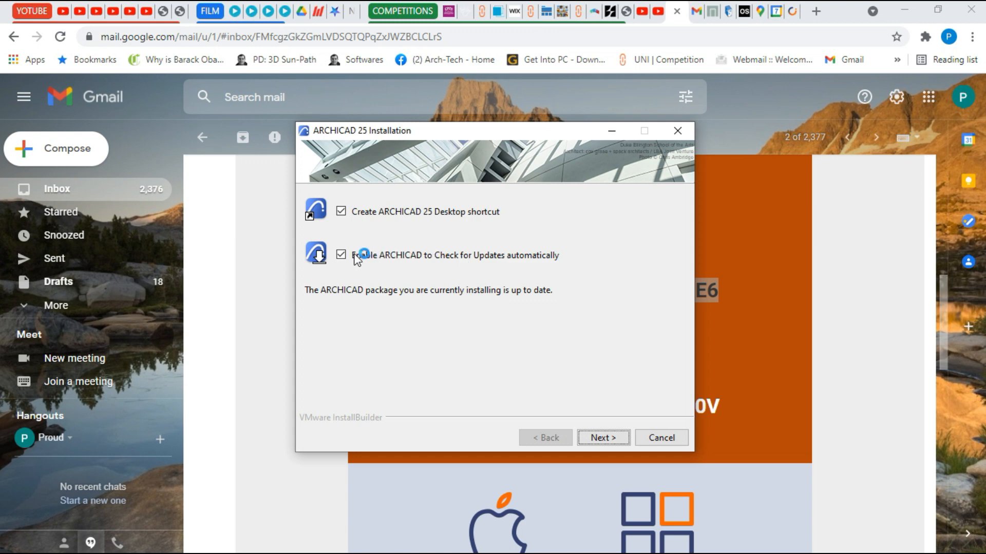
- Disable automatic update checks, finish the wizard, and decline the restart
{"action": "left_click", "coordinate": [341, 255]}
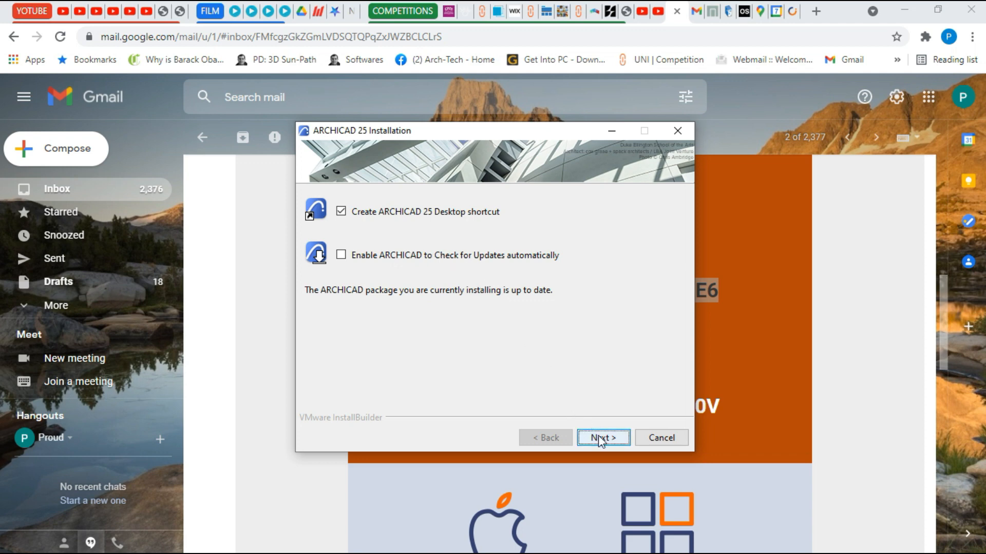
{"action": "left_click", "coordinate": [601, 438]}
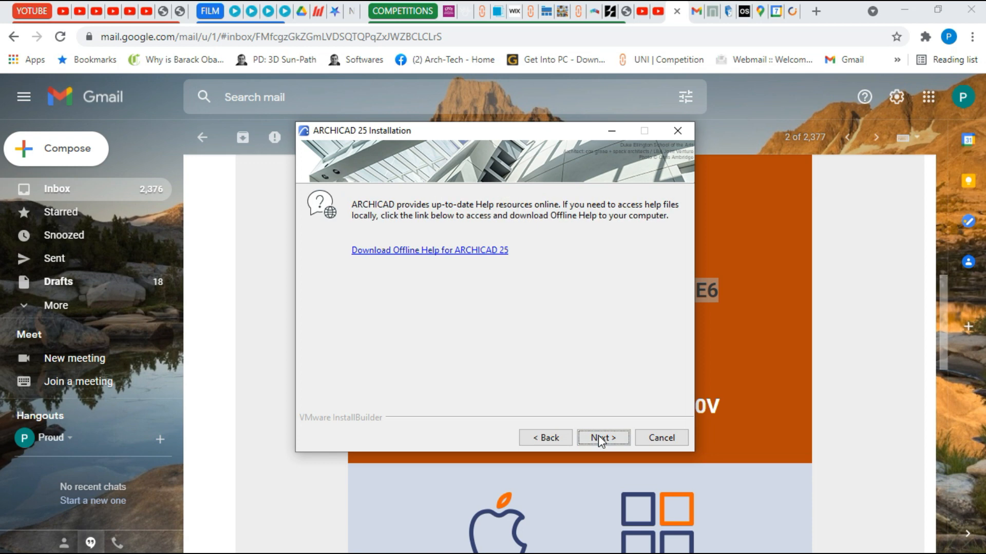
{"action": "left_click", "coordinate": [602, 438]}
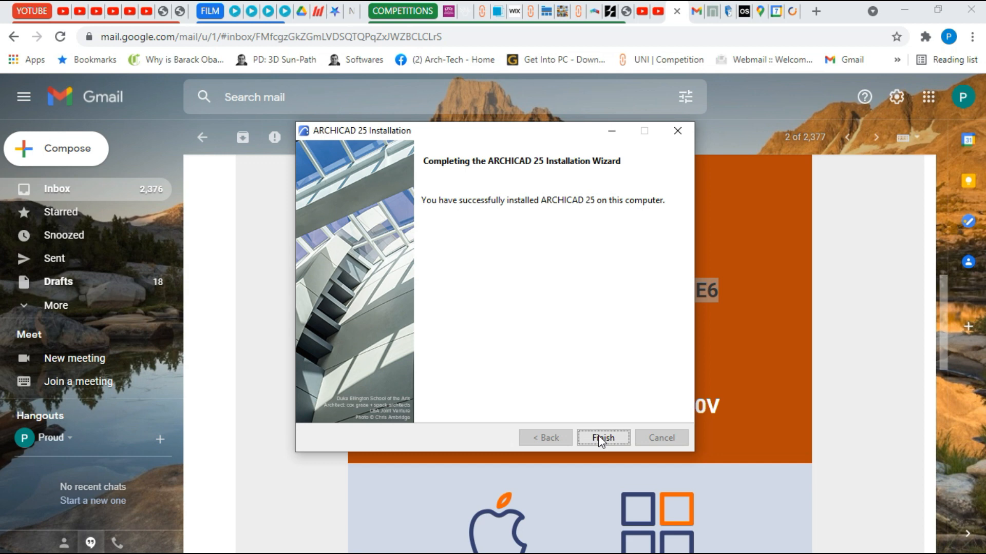
{"action": "left_click", "coordinate": [602, 437]}
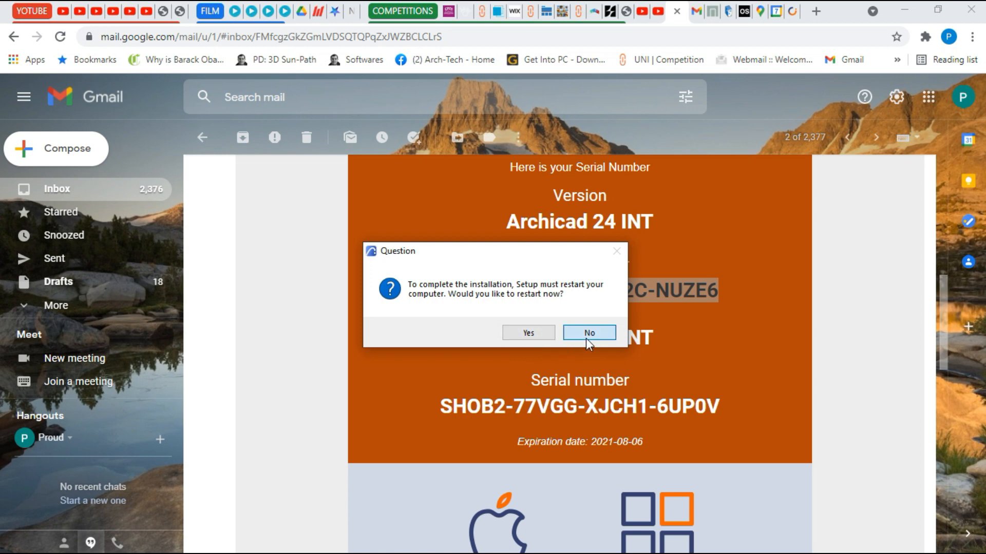
{"action": "left_click", "coordinate": [588, 332]}
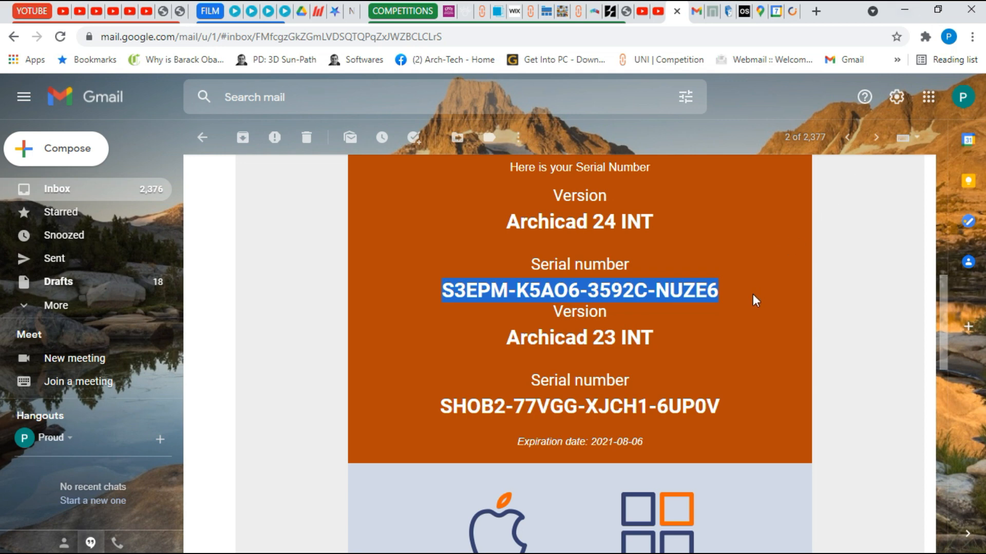
{"action": "mouse_move", "coordinate": [751, 219]}
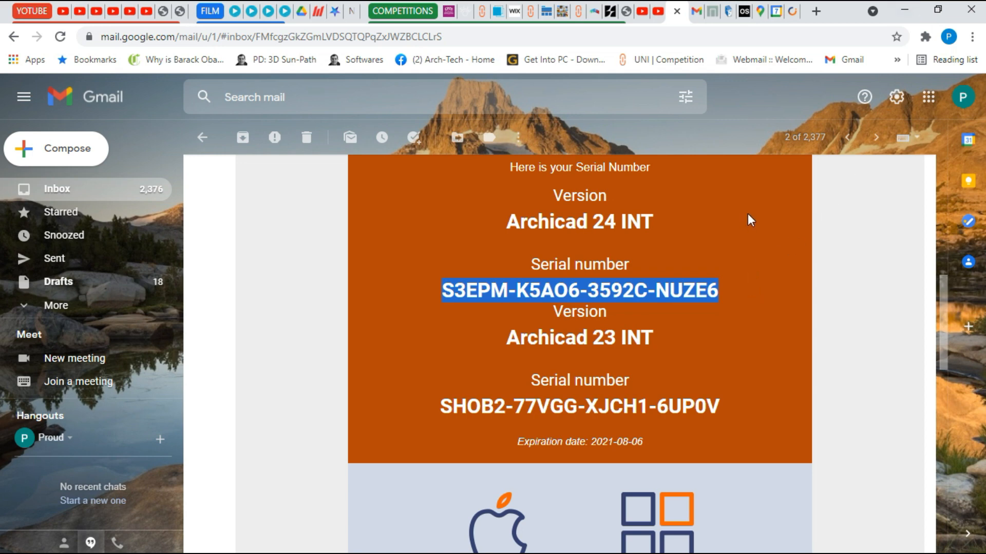
- Minimize Chrome to show the desktop with the ARCHICAD 25 shortcut
{"action": "left_click", "coordinate": [13, 541]}
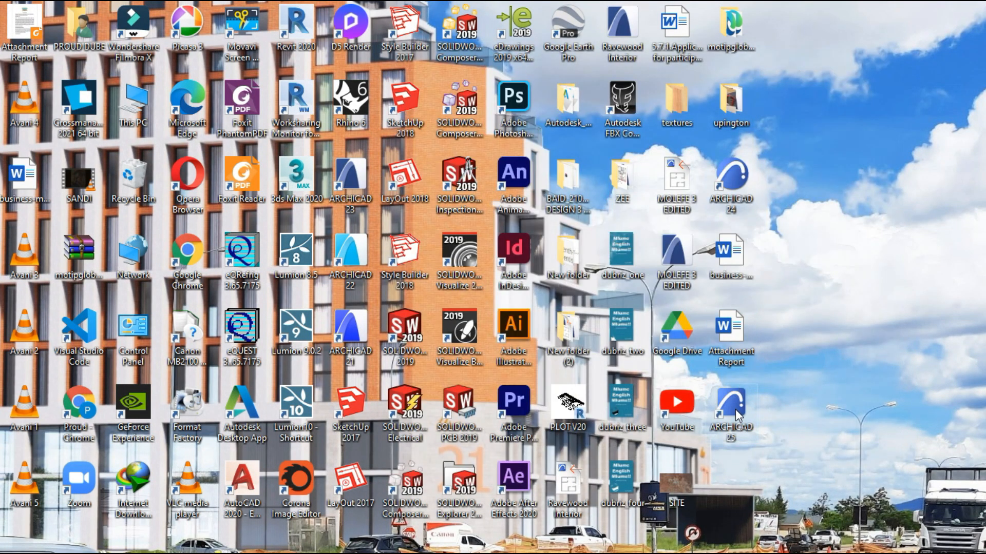
{"action": "mouse_move", "coordinate": [731, 402]}
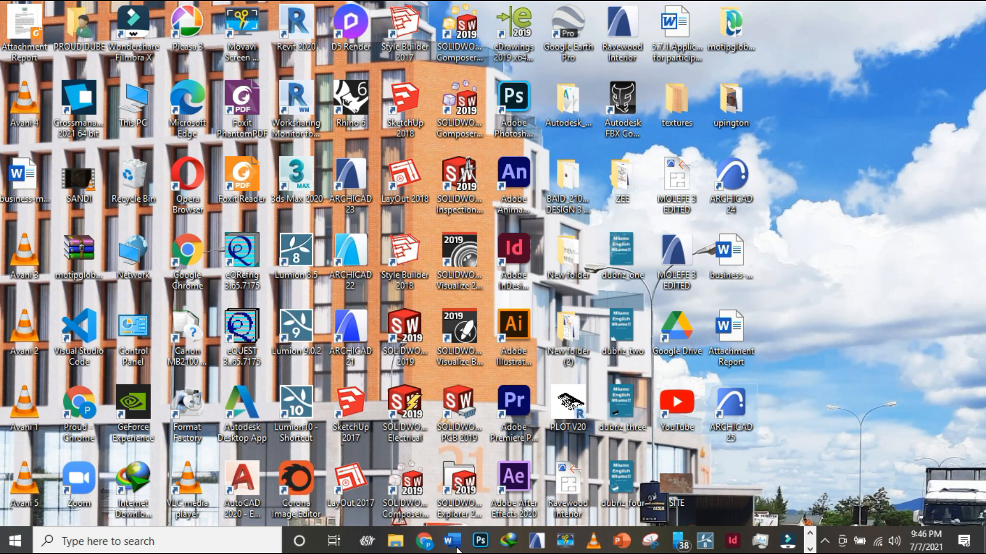
- Restore the Gmail window from the taskbar Chrome icon
{"action": "left_click", "coordinate": [426, 540]}
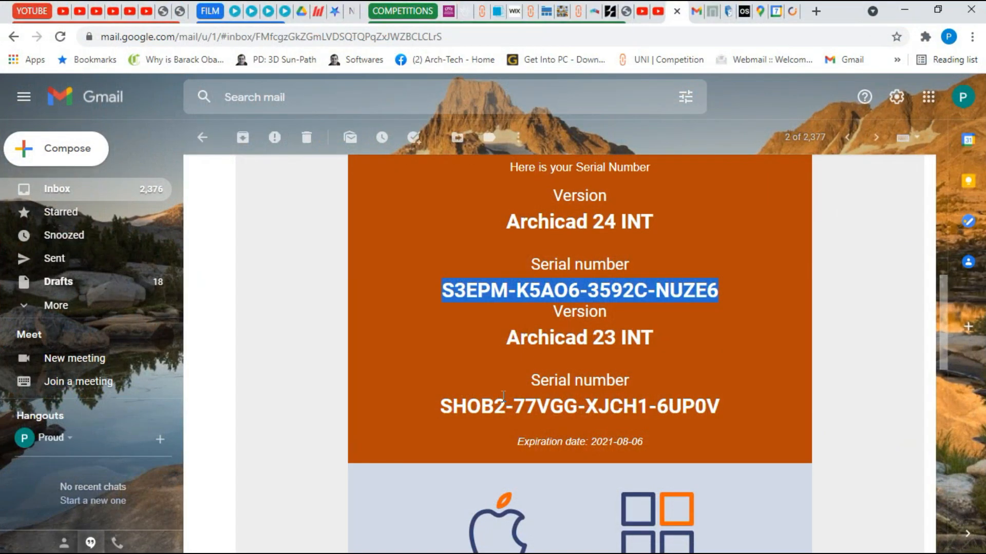
{"action": "left_click", "coordinate": [728, 298]}
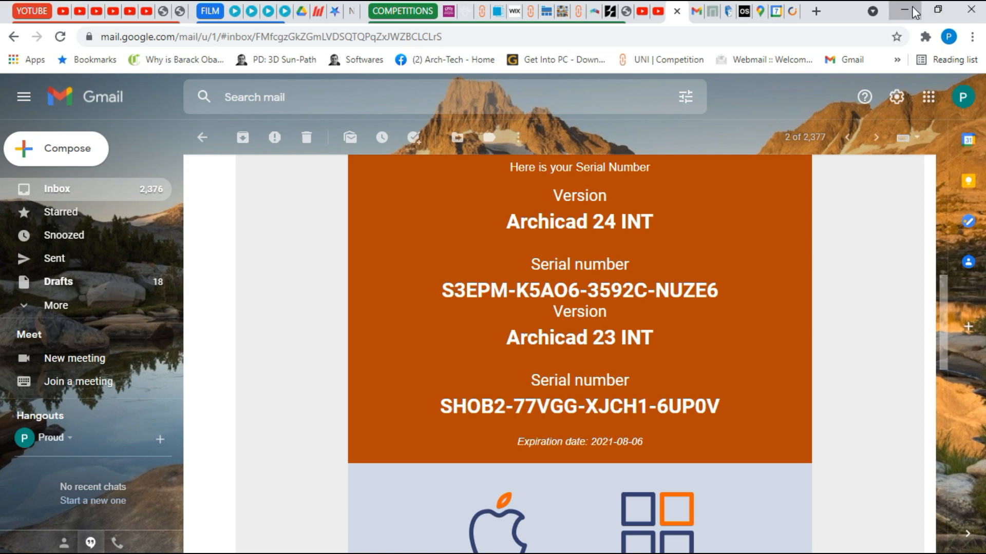
- Minimize the browser, then start a New project from the ARCHICAD 25 start window
{"action": "left_click", "coordinate": [910, 11]}
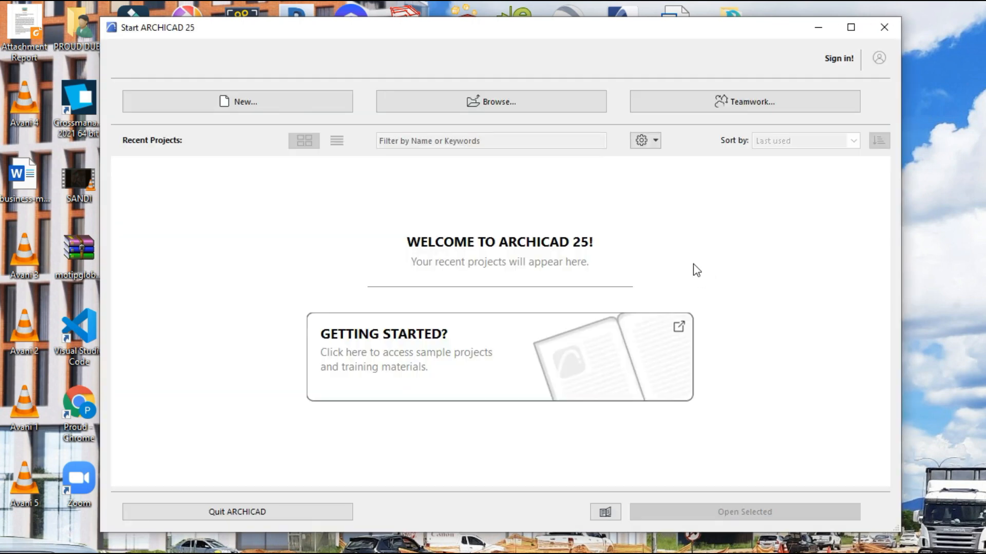
{"action": "mouse_move", "coordinate": [457, 309]}
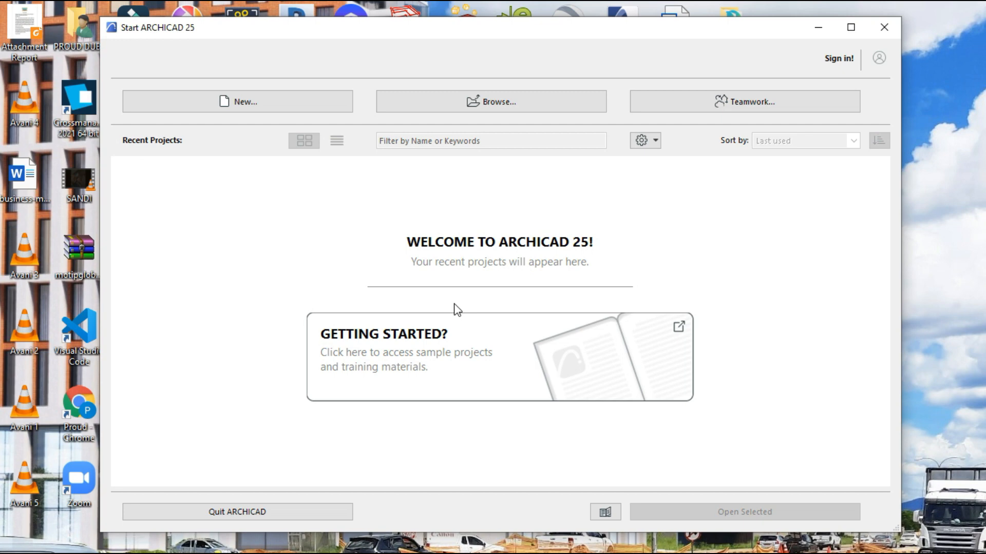
{"action": "mouse_move", "coordinate": [393, 391]}
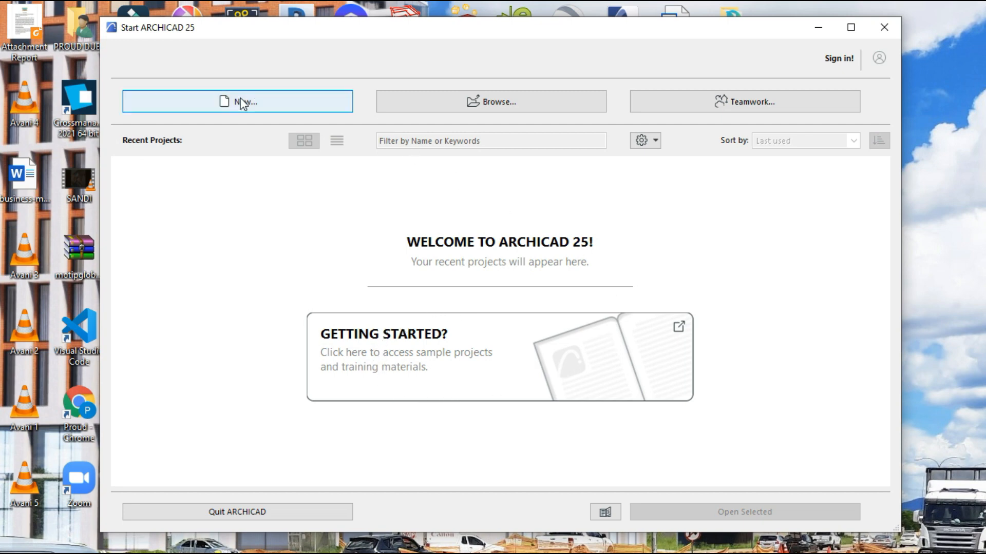
{"action": "left_click", "coordinate": [237, 101]}
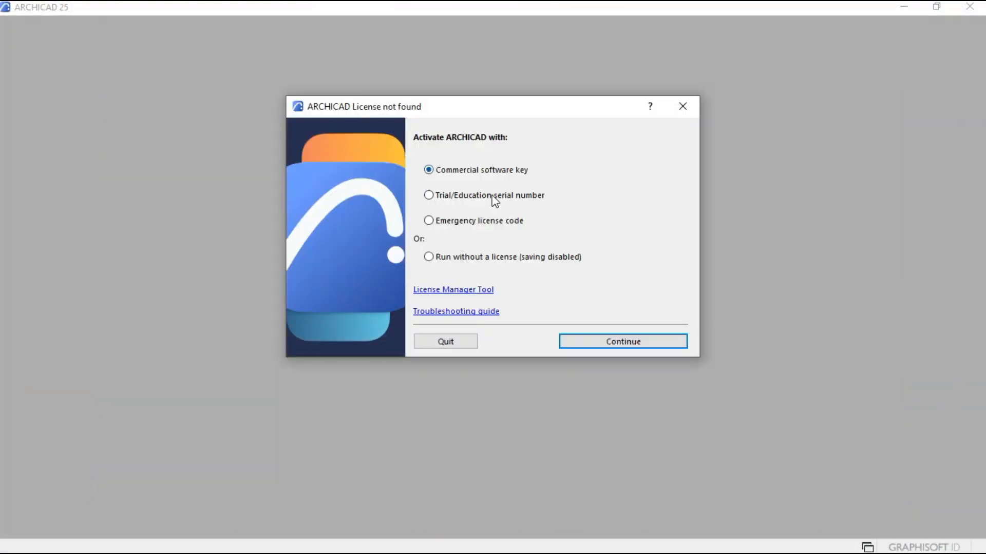
- Choose Trial/Education serial number activation in License not found and continue
{"action": "left_click", "coordinate": [428, 195]}
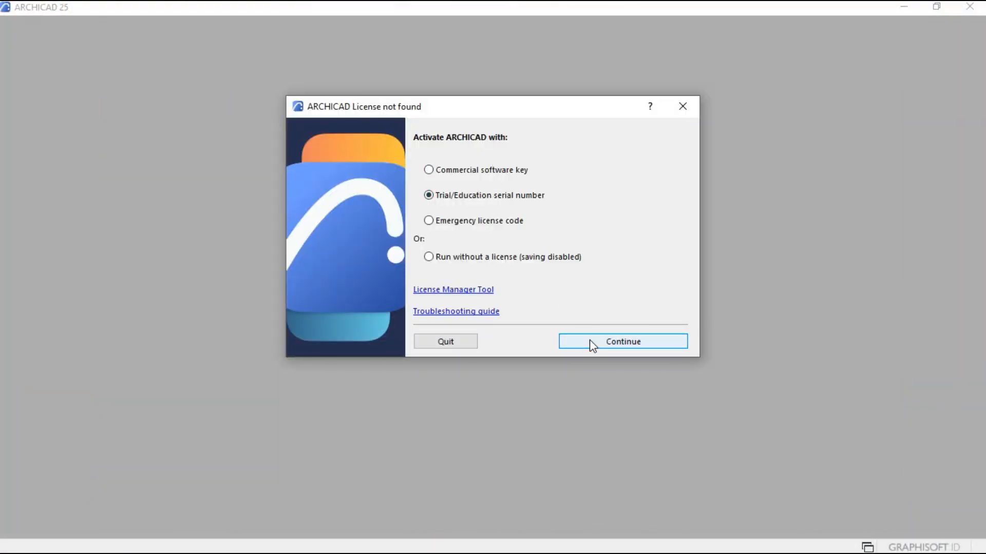
{"action": "left_click", "coordinate": [622, 341]}
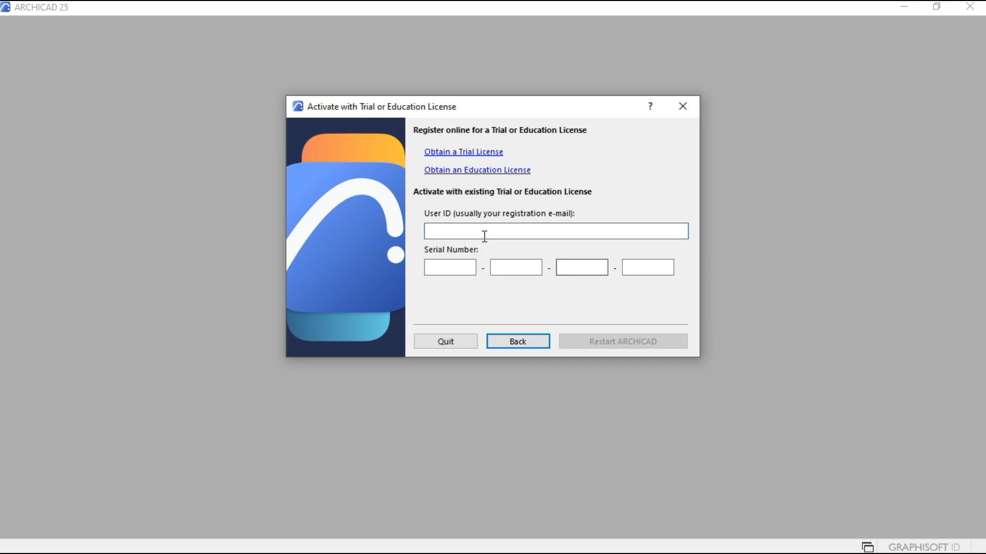